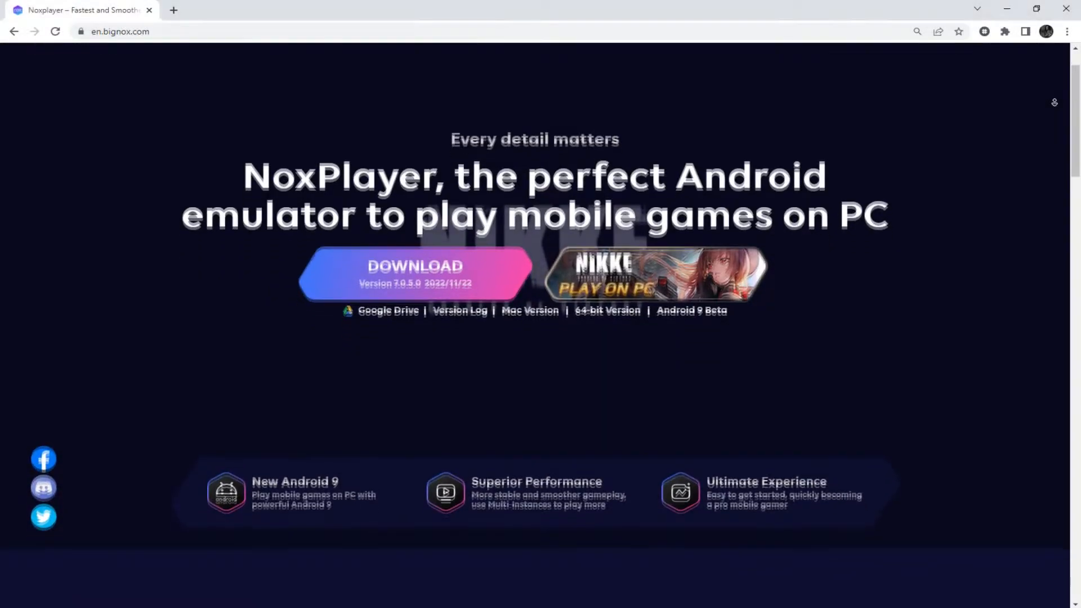
Scroll down through the bignox.com homepage content before leaving Chrome for the emulator
{"action": "scroll", "scroll_direction": "down", "scroll_amount": 3}
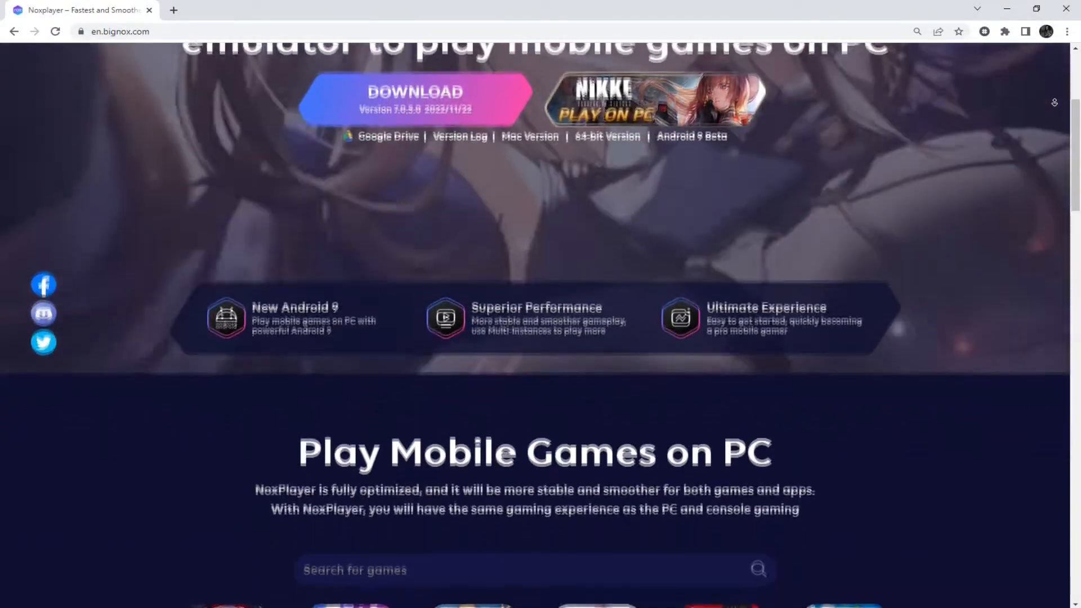
{"action": "scroll", "scroll_direction": "down", "scroll_amount": 3}
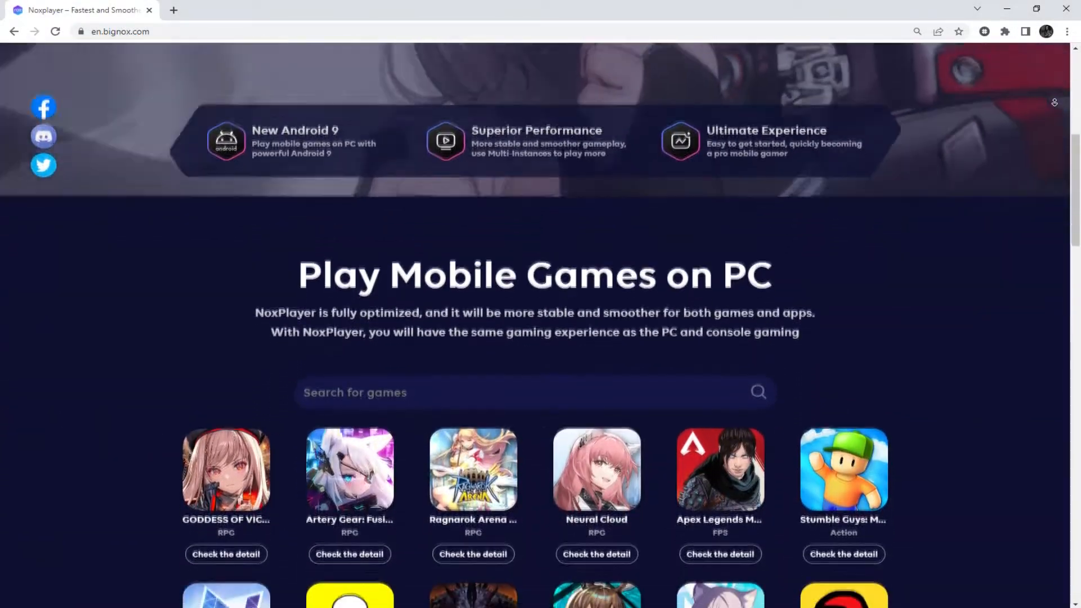
{"action": "scroll", "scroll_direction": "down", "scroll_amount": 3}
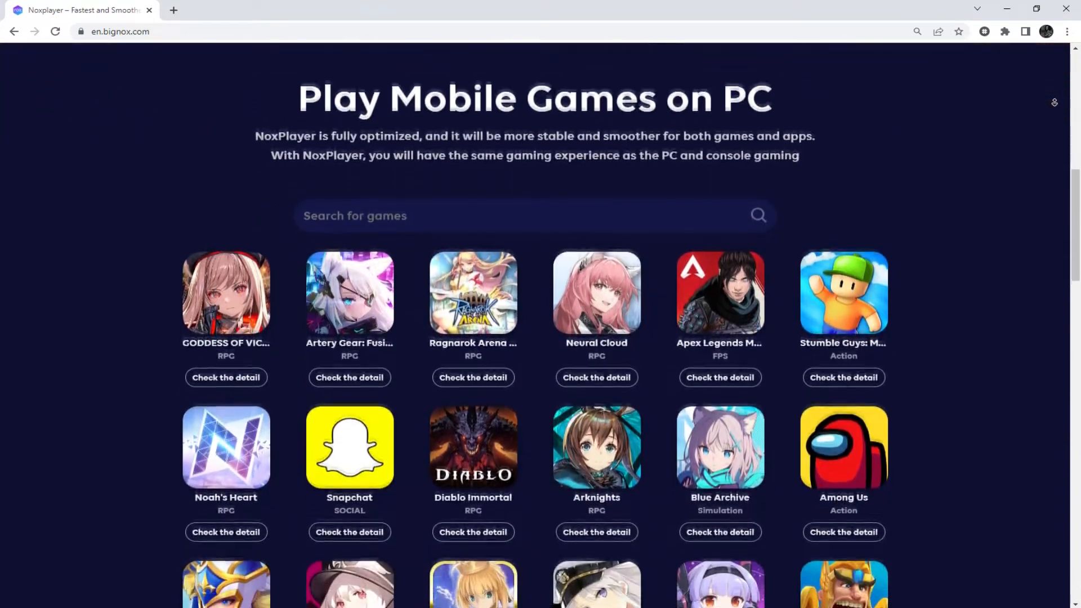
{"action": "scroll", "scroll_direction": "down", "scroll_amount": 3}
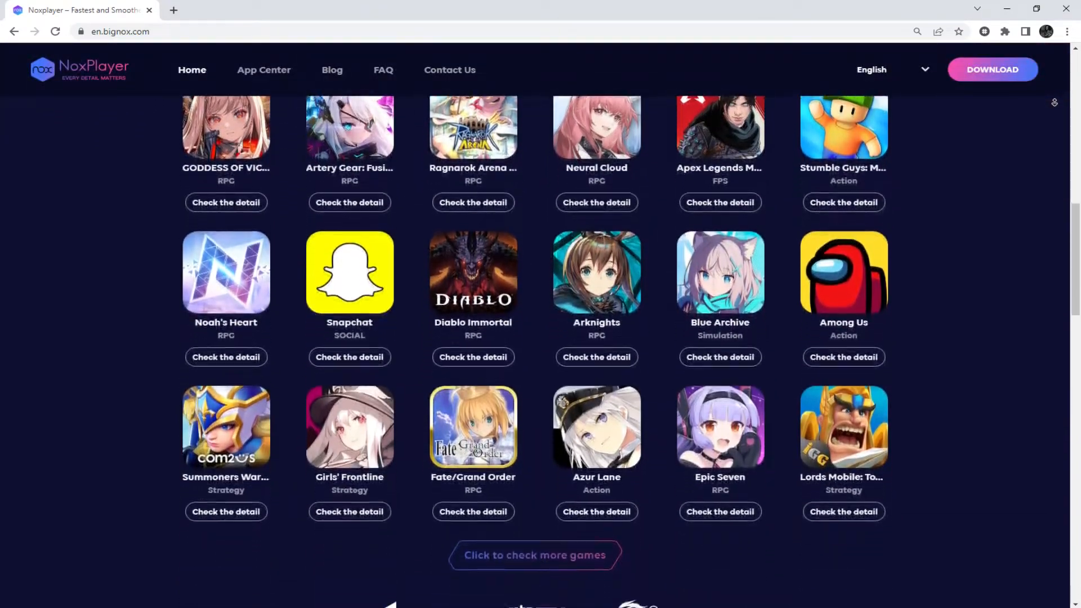
{"action": "scroll", "scroll_direction": "down", "scroll_amount": 3}
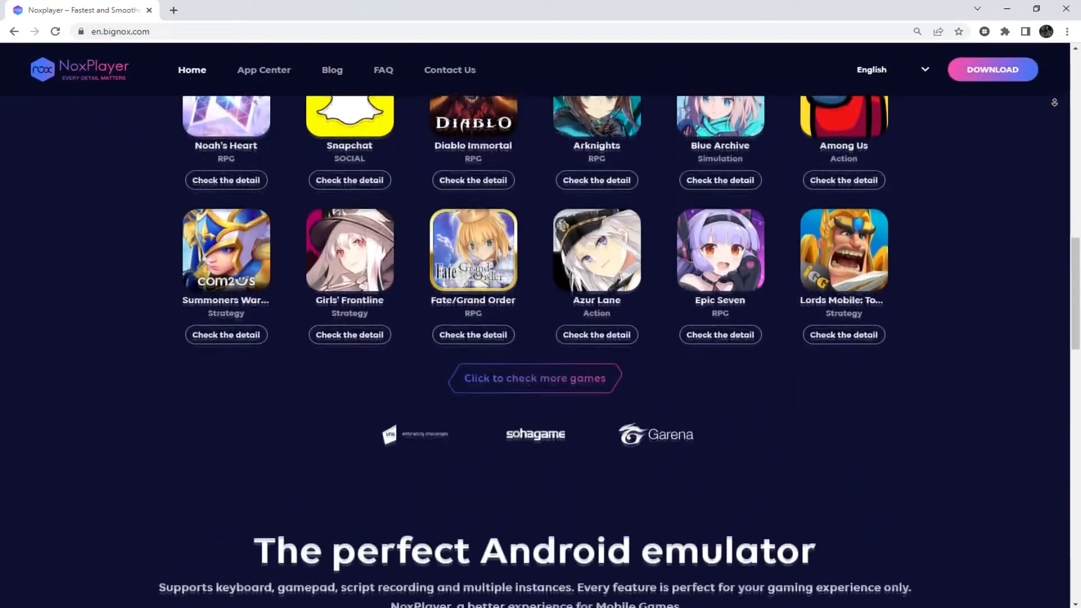
{"action": "scroll", "scroll_direction": "down", "scroll_amount": 3}
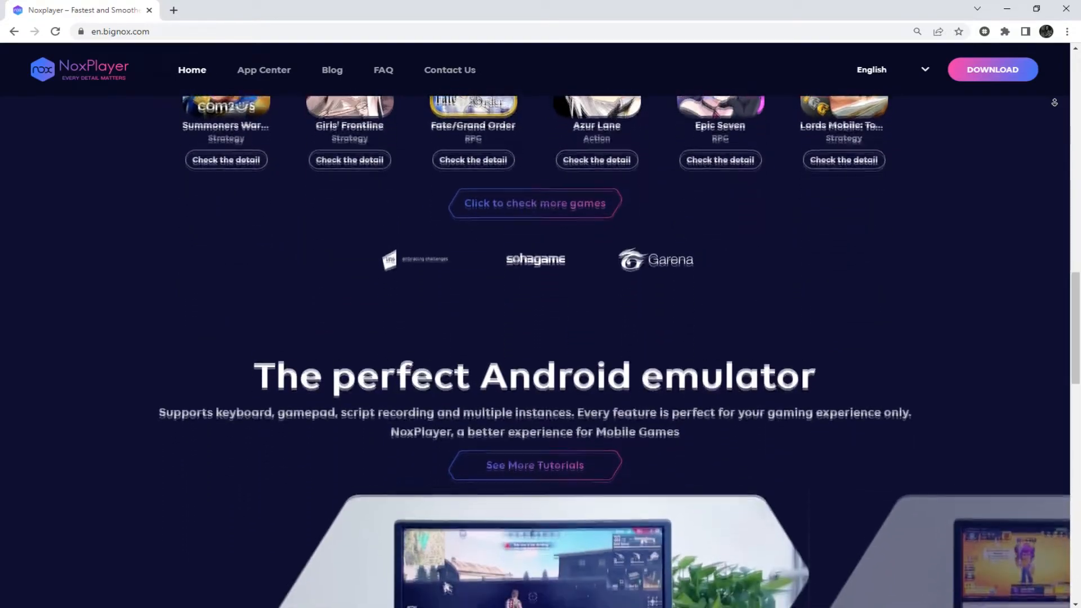
{"action": "scroll", "scroll_direction": "down", "scroll_amount": 3}
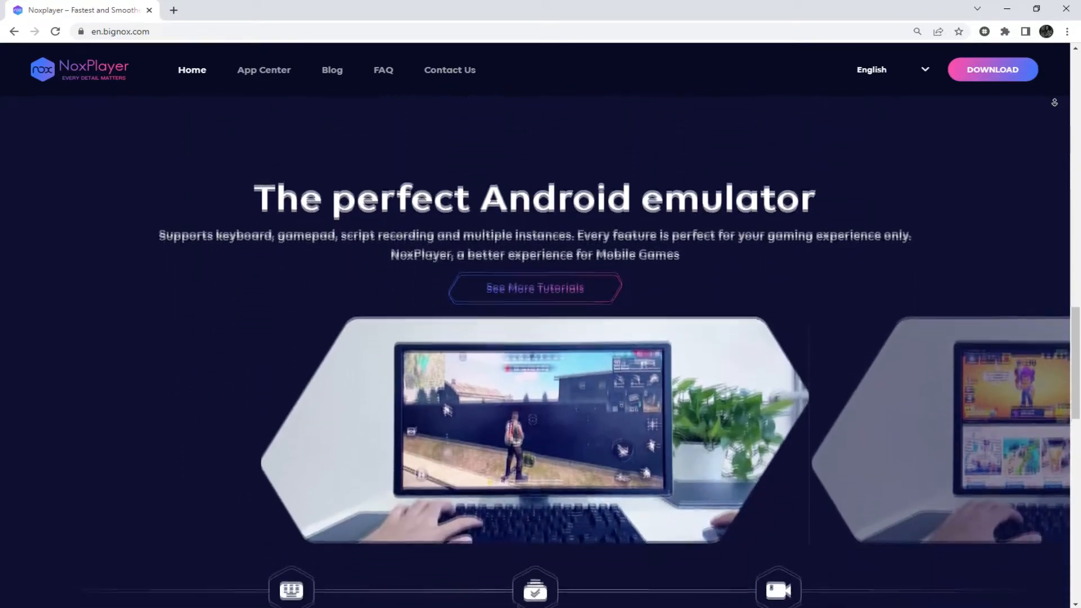
{"action": "scroll", "scroll_direction": "down", "scroll_amount": 3}
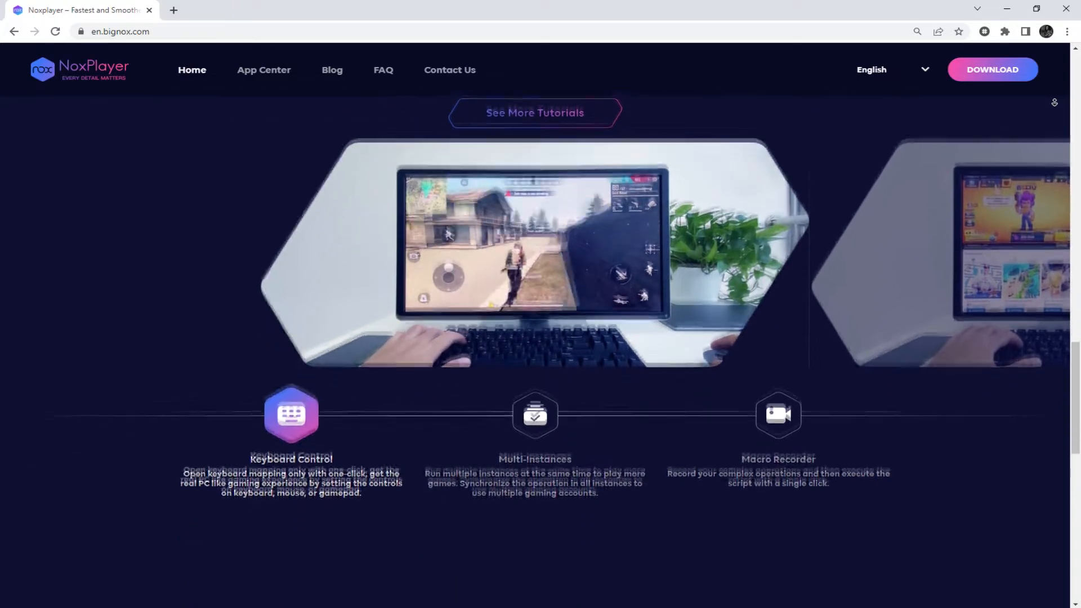
{"action": "scroll", "scroll_direction": "down", "scroll_amount": 3}
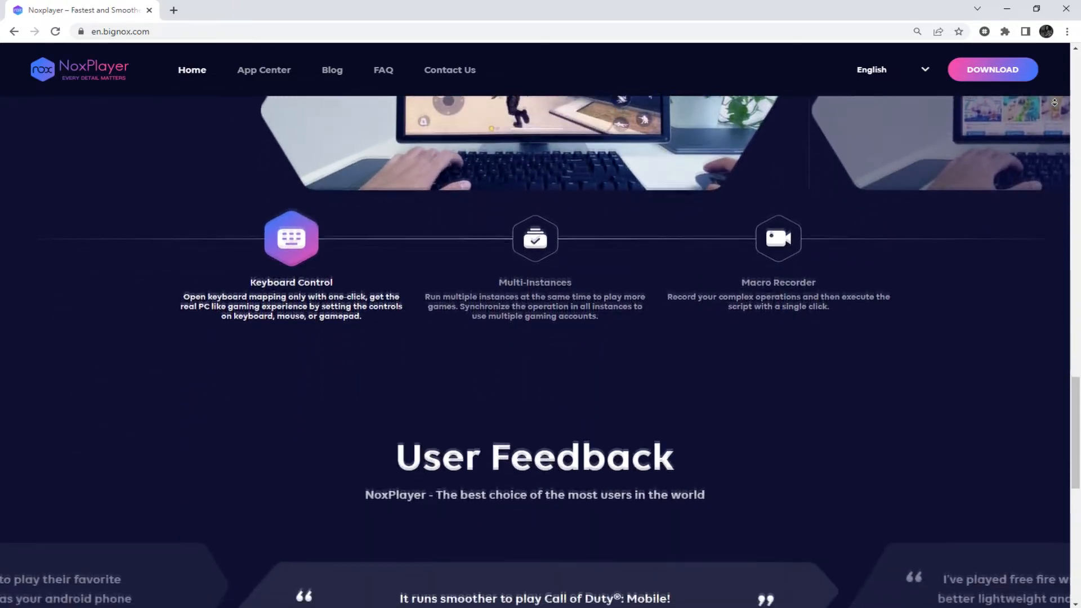
{"action": "scroll", "scroll_direction": "down", "scroll_amount": 3}
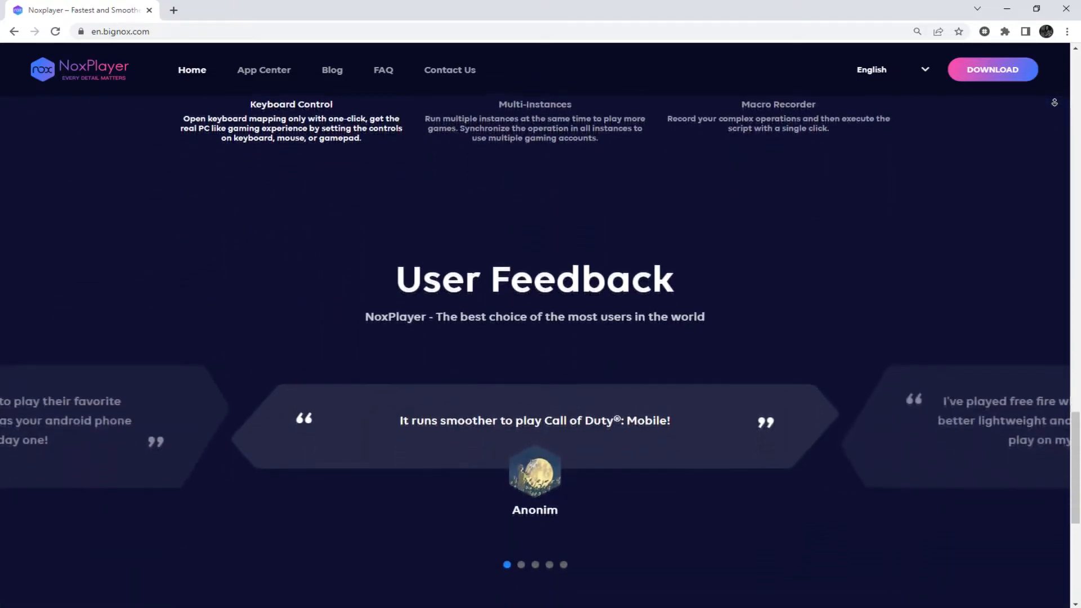
{"action": "scroll", "scroll_direction": "down", "scroll_amount": 3}
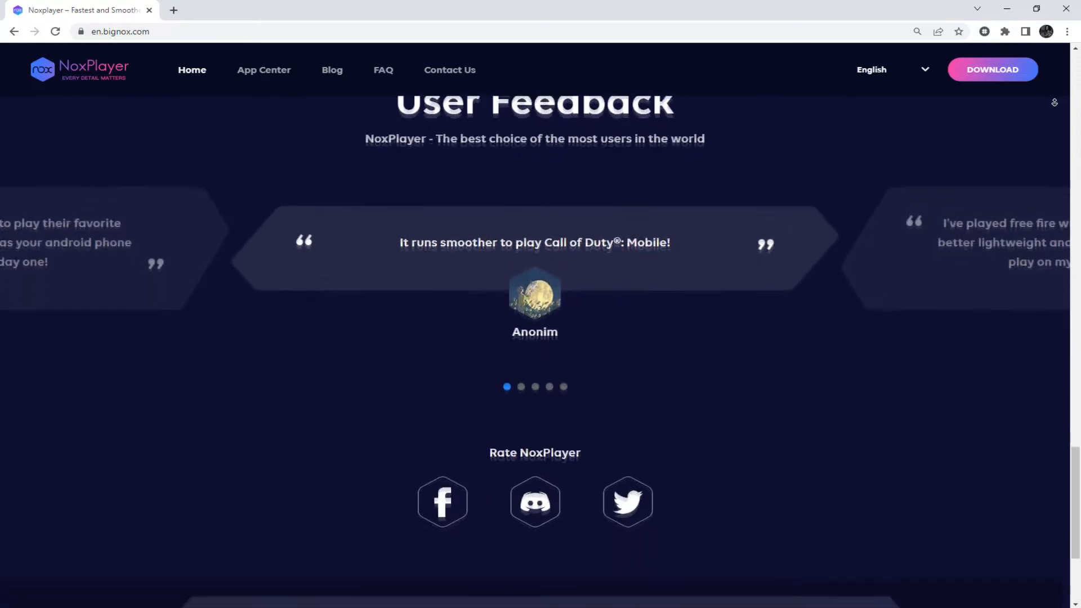
{"action": "scroll", "scroll_direction": "down", "scroll_amount": 3}
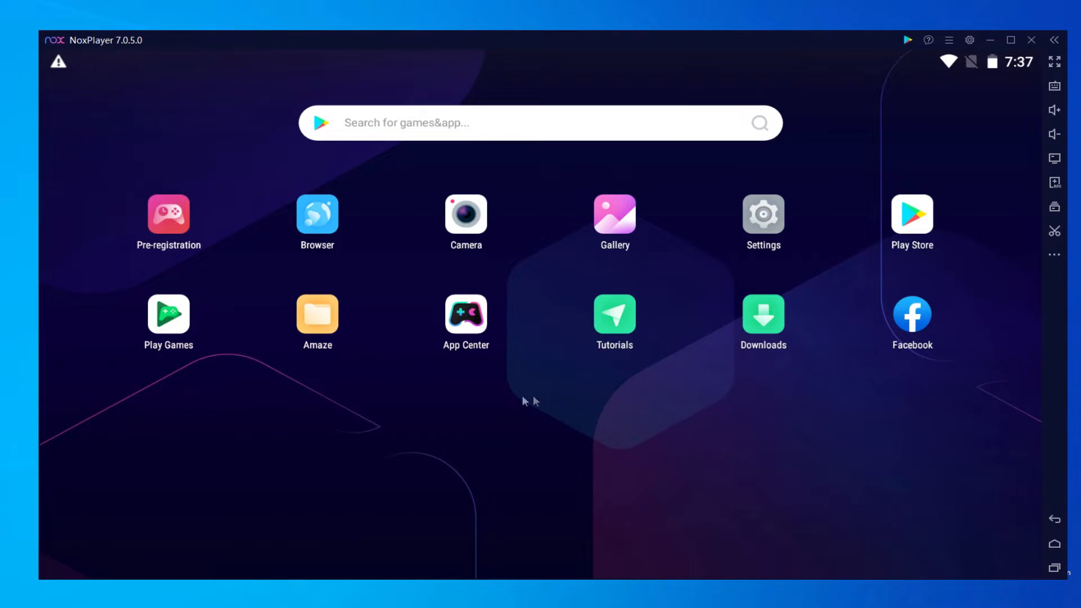
{"action": "mouse_move", "coordinate": [365, 404]}
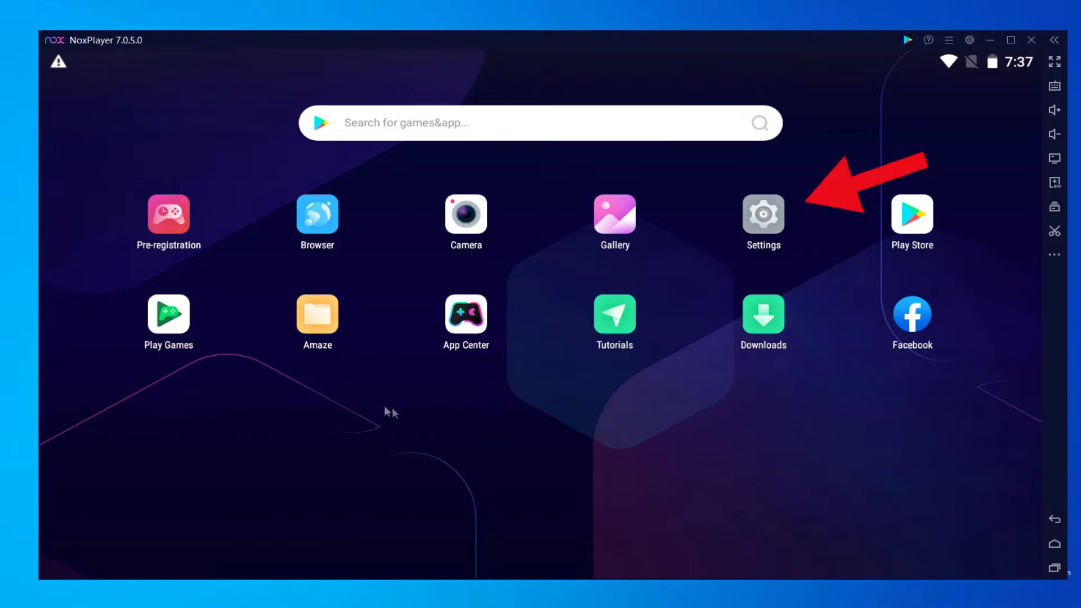
Open the Android Settings app and scroll through its Wireless & networks section
{"action": "left_click", "coordinate": [763, 214]}
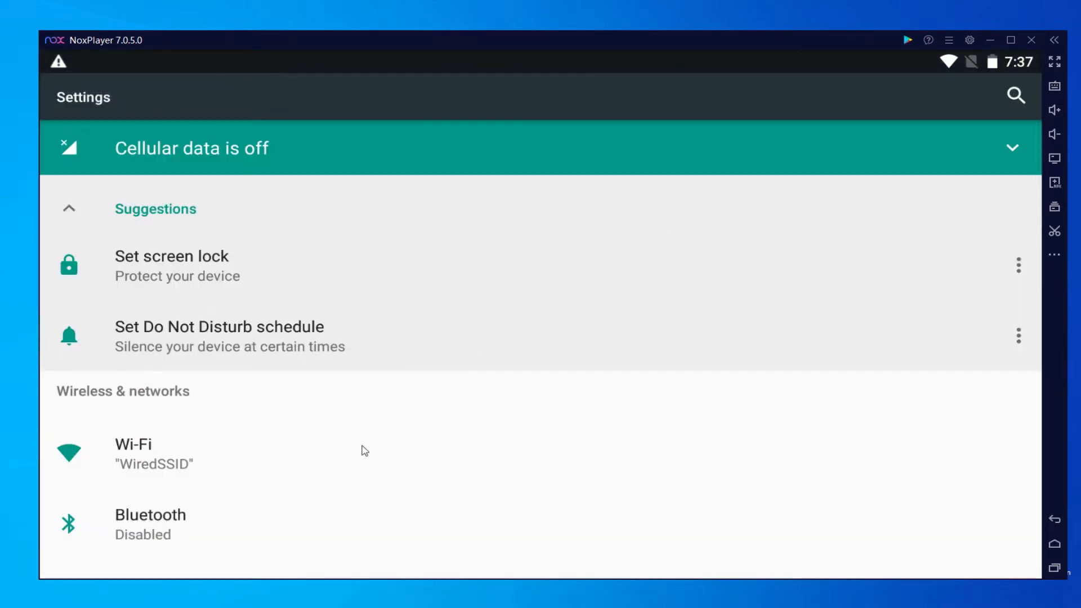
{"action": "scroll", "scroll_direction": "down", "scroll_amount": 3}
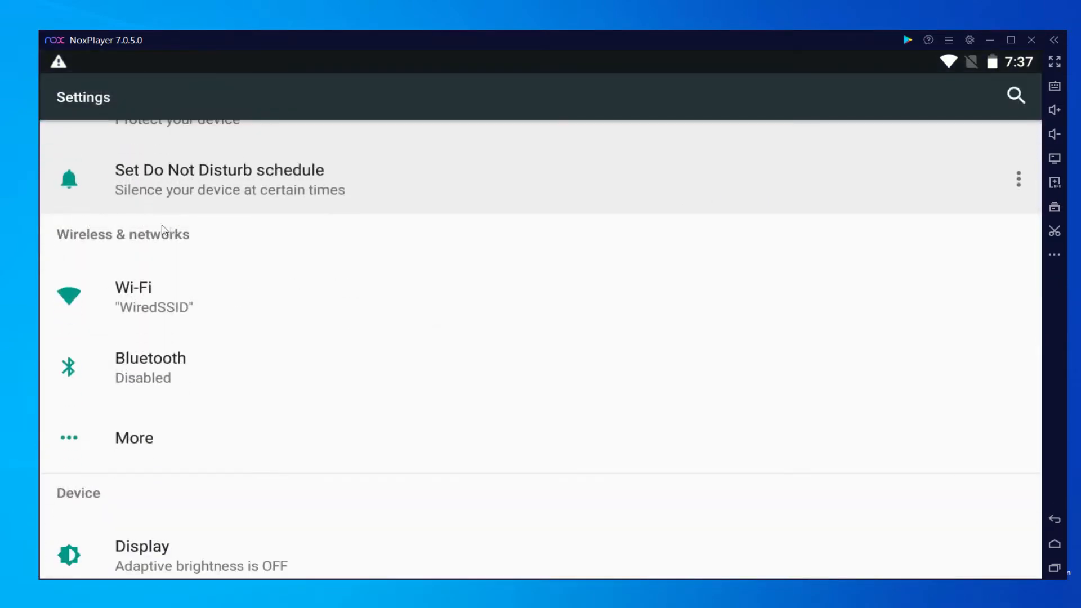
{"action": "mouse_move", "coordinate": [191, 312]}
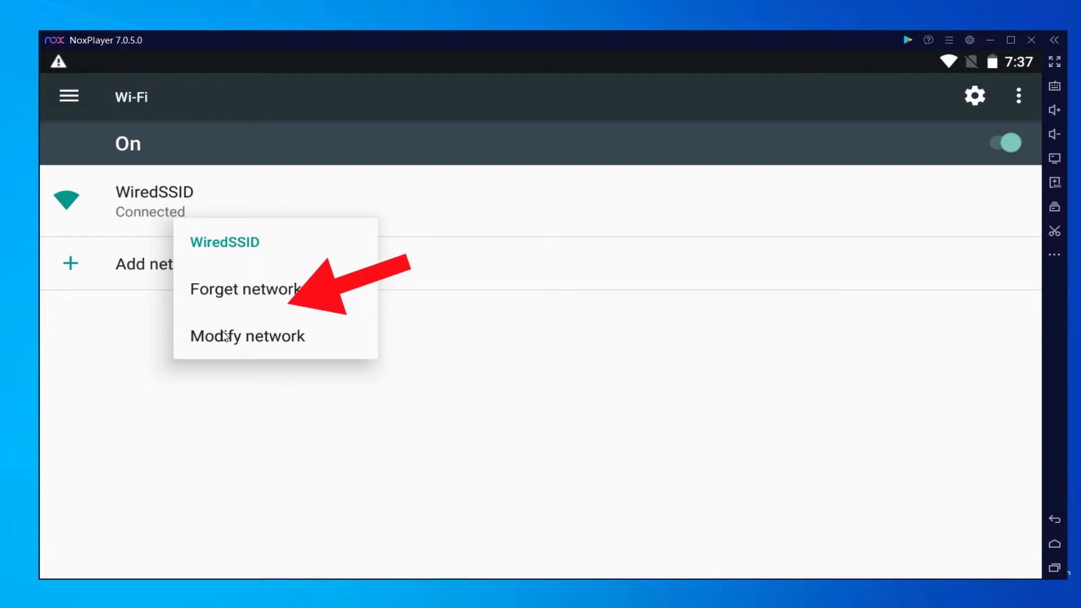
Modify WiredSSID to a Manual proxy with host 185.253.45.105 and port 50100
{"action": "left_click", "coordinate": [248, 335]}
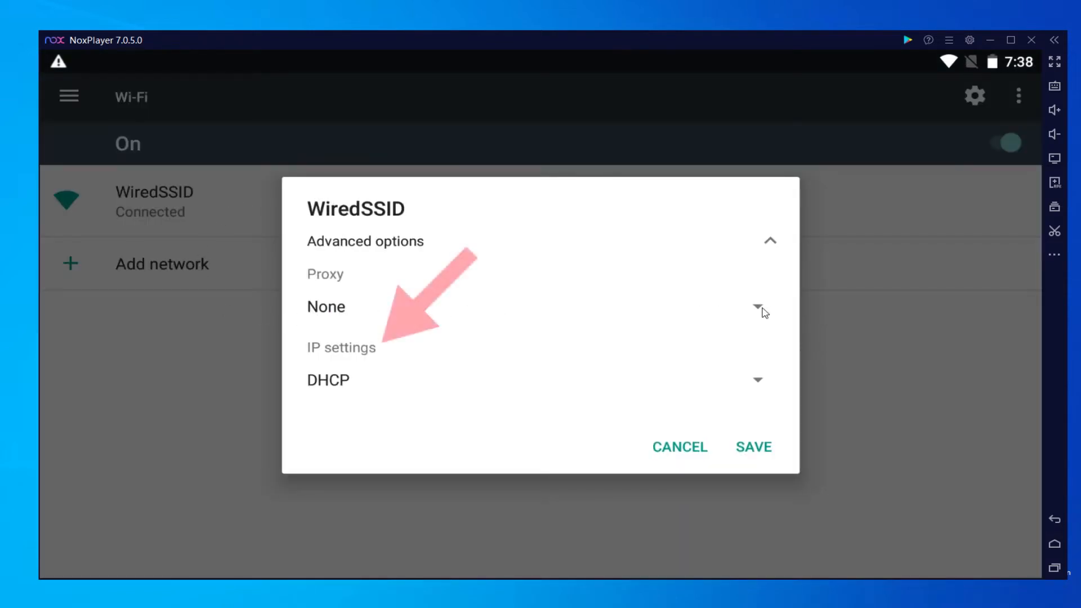
{"action": "left_click", "coordinate": [758, 309]}
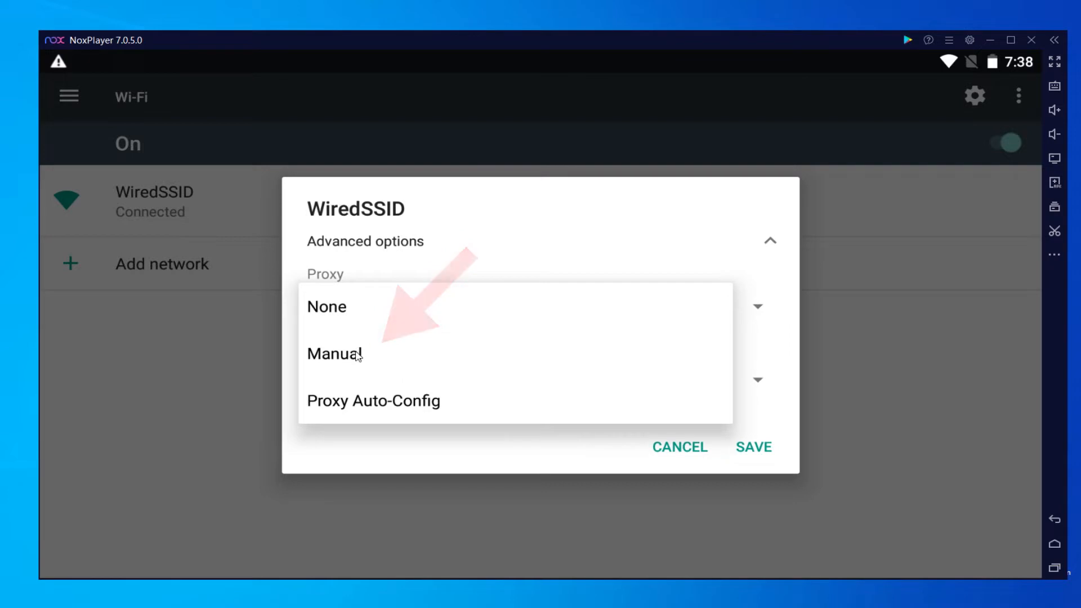
{"action": "left_click", "coordinate": [333, 354]}
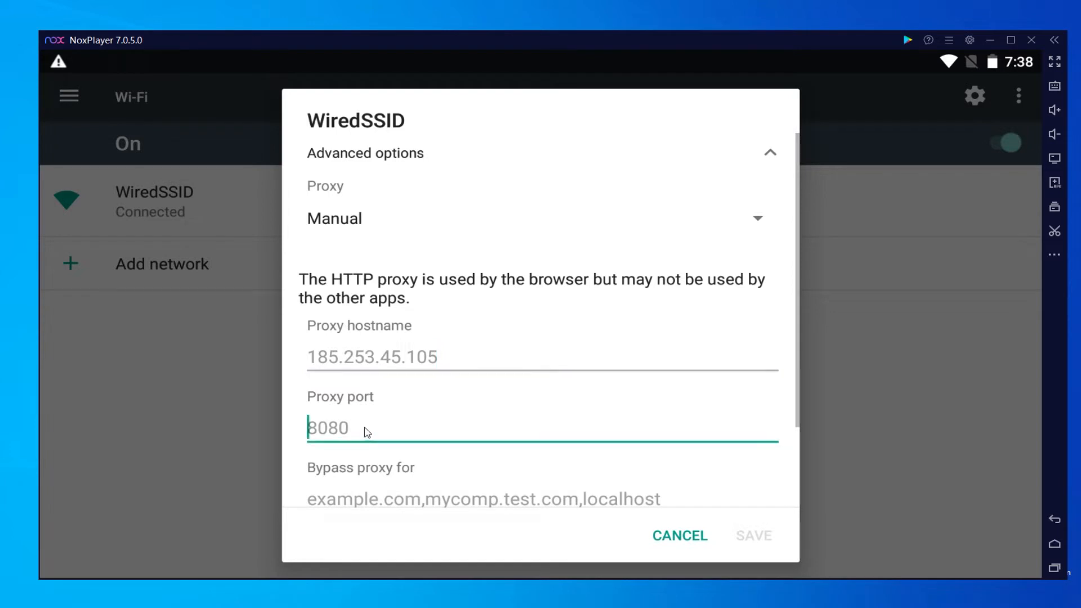
{"action": "type", "text": "5"}
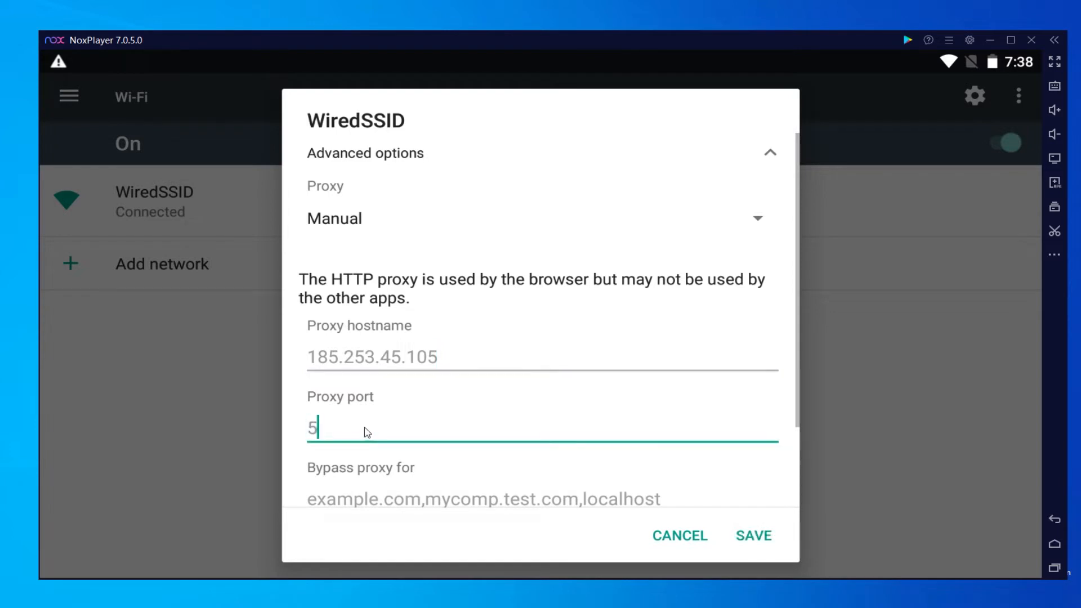
{"action": "type", "text": "0100"}
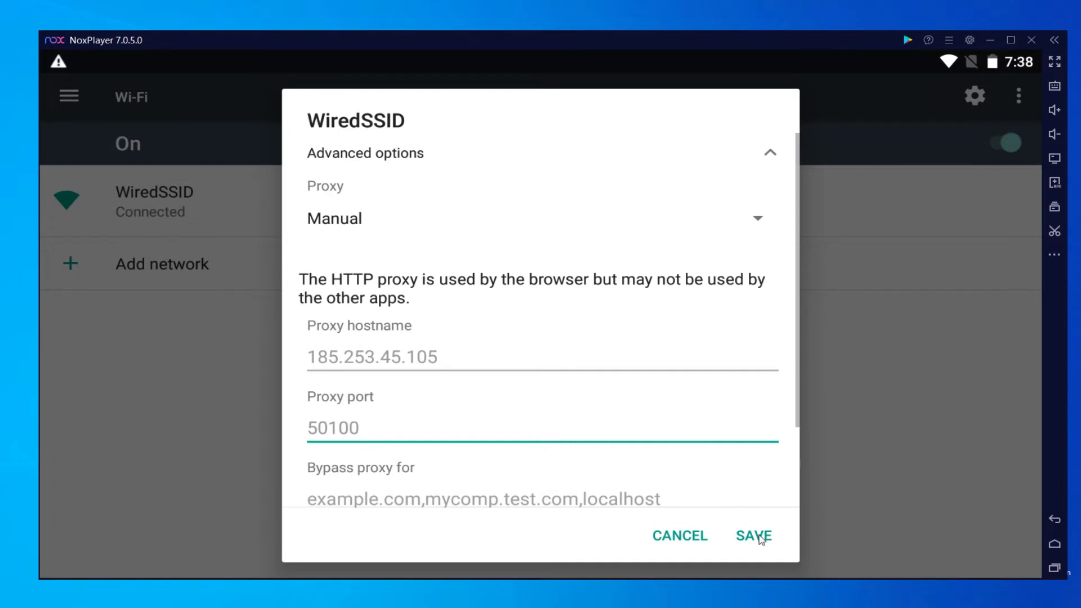
Save the proxy settings, then sign in to the proxy with user name 'ad' and its password
{"action": "left_click", "coordinate": [754, 536]}
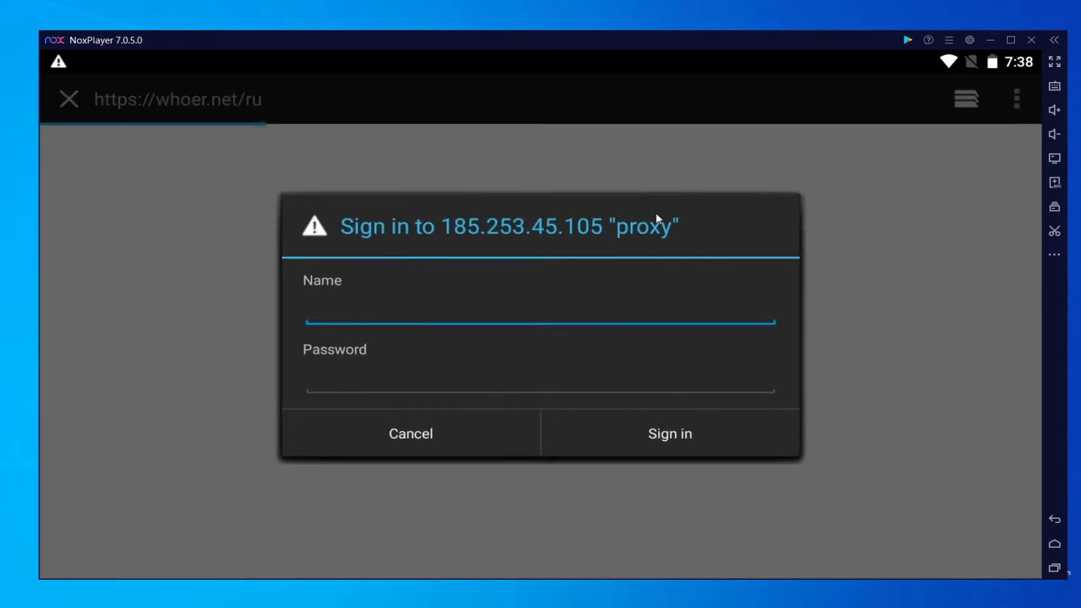
{"action": "type", "text": "admin"}
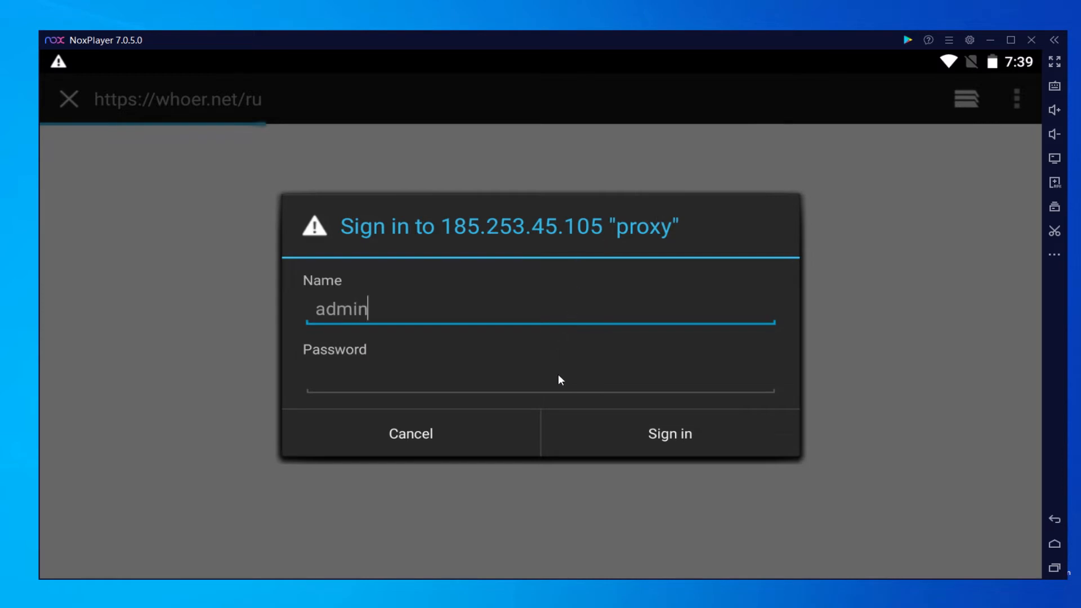
{"action": "type", "text": "password"}
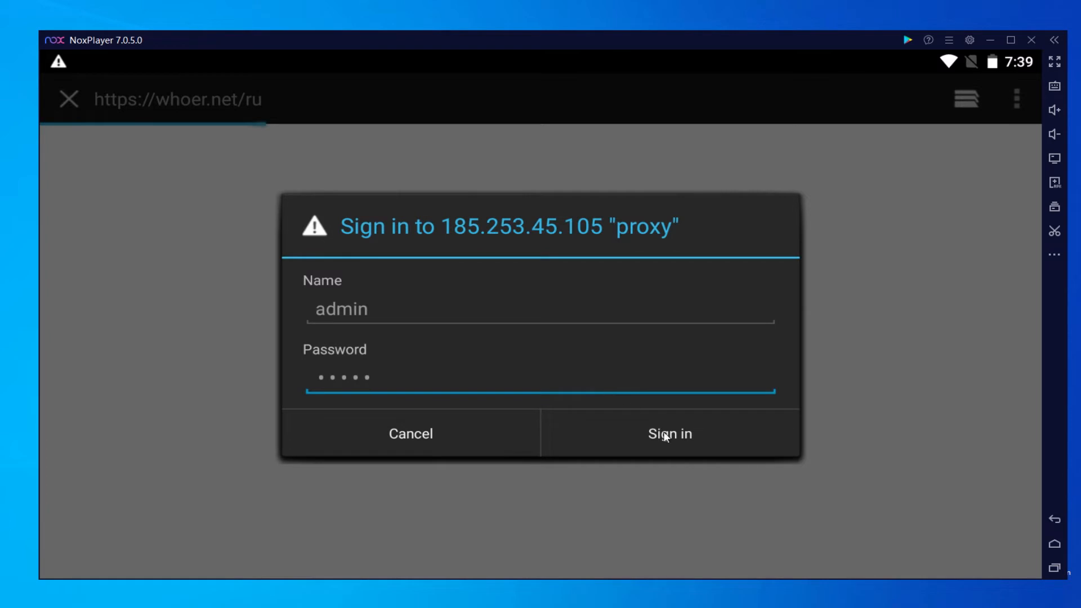
{"action": "left_click", "coordinate": [669, 434]}
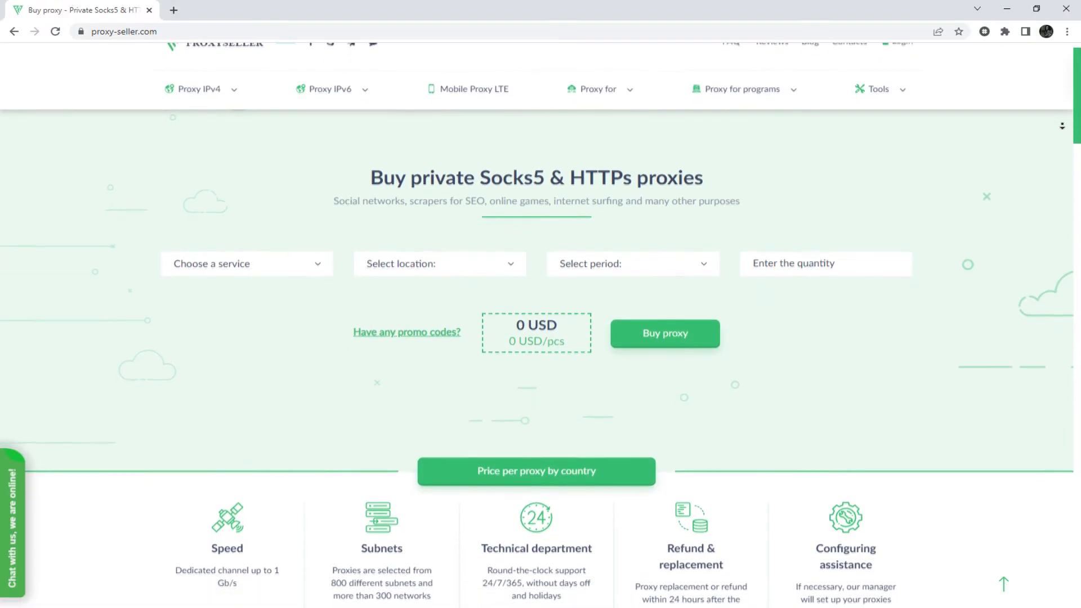
Scroll to the price list and view per-country prices for Proxy IPv6 and Mobile Proxy LTE
{"action": "scroll", "scroll_direction": "down", "scroll_amount": 3}
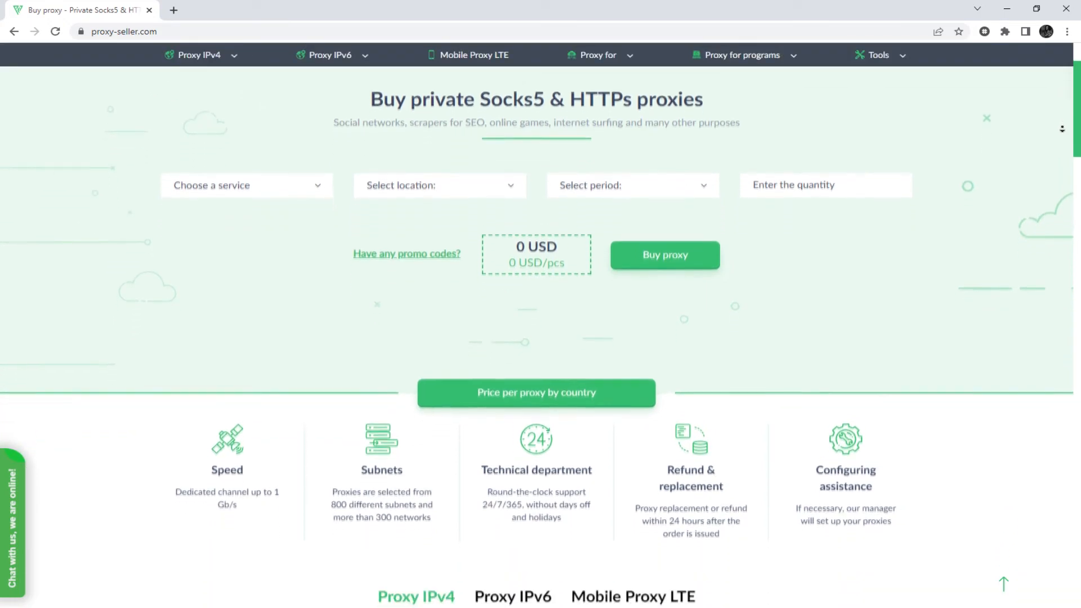
{"action": "scroll", "scroll_direction": "down", "scroll_amount": 3}
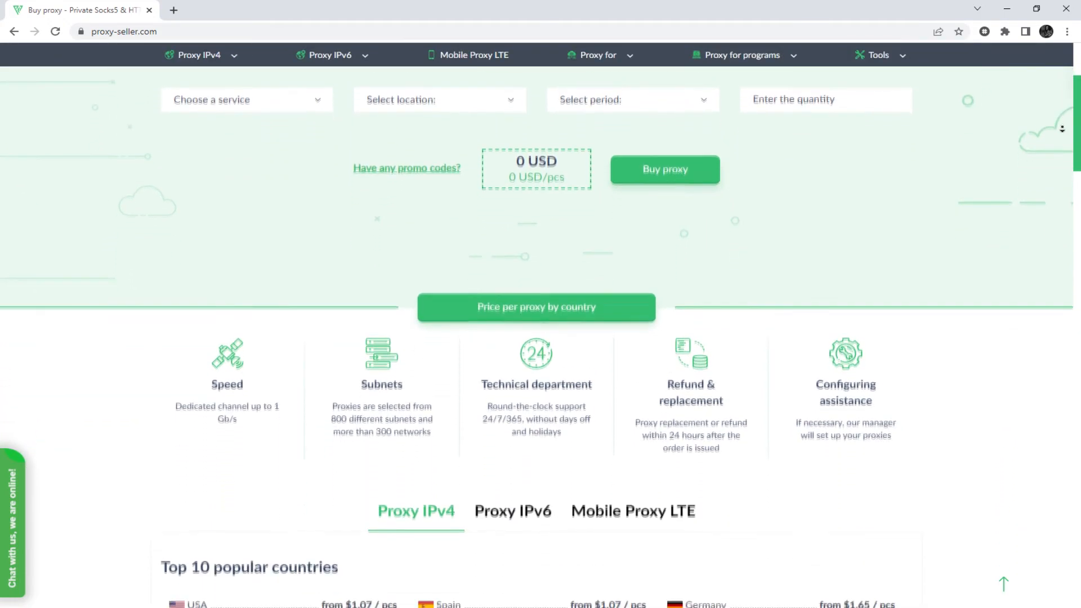
{"action": "scroll", "scroll_direction": "down", "scroll_amount": 3}
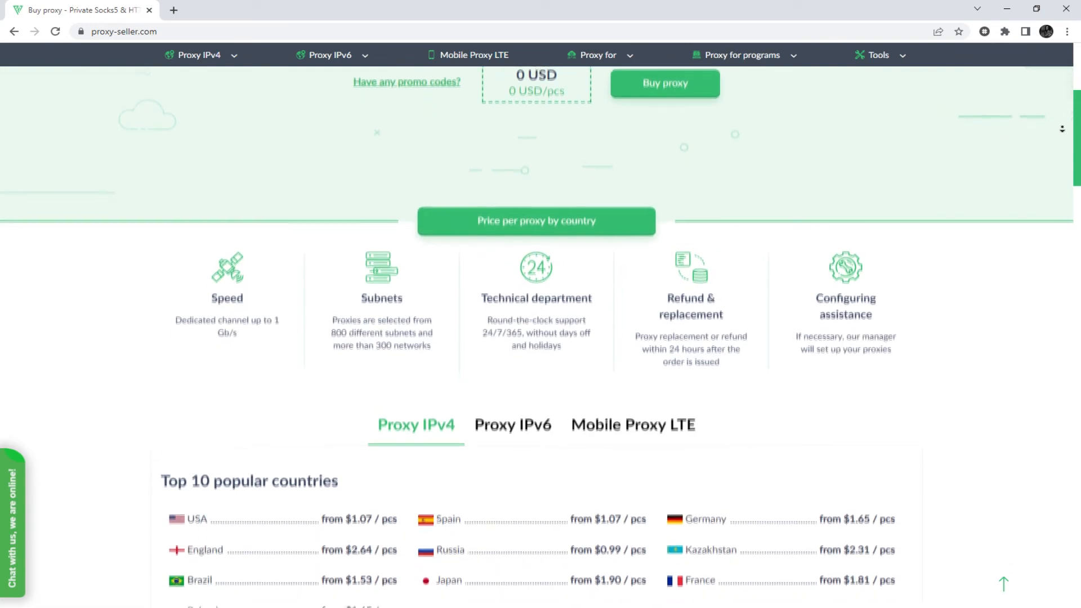
{"action": "scroll", "scroll_direction": "down", "scroll_amount": 3}
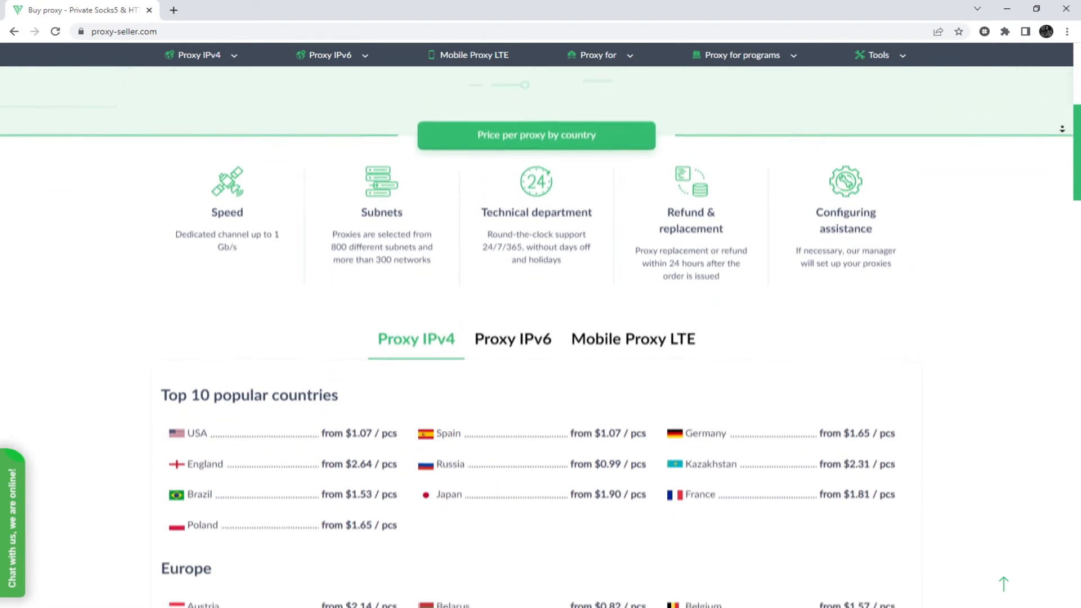
{"action": "scroll", "scroll_direction": "down", "scroll_amount": 3}
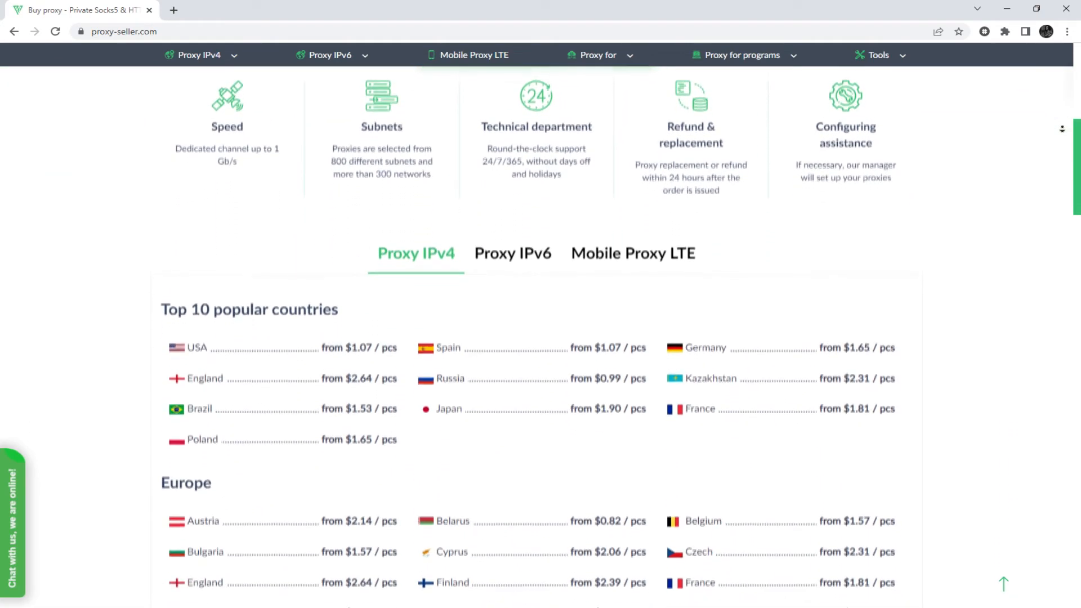
{"action": "scroll", "scroll_direction": "down", "scroll_amount": 3}
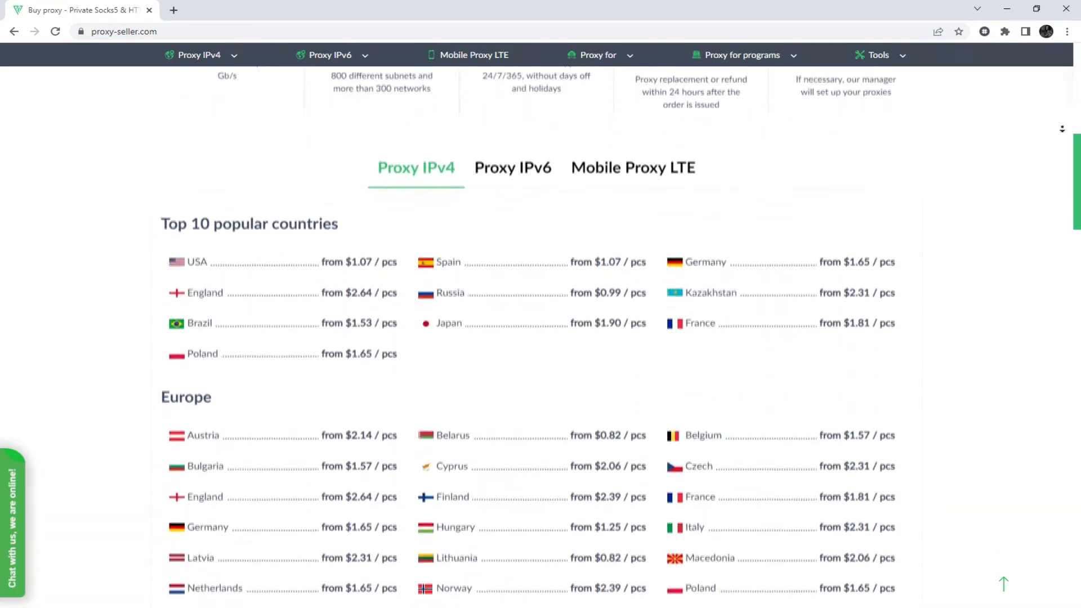
{"action": "scroll", "scroll_direction": "down", "scroll_amount": 3}
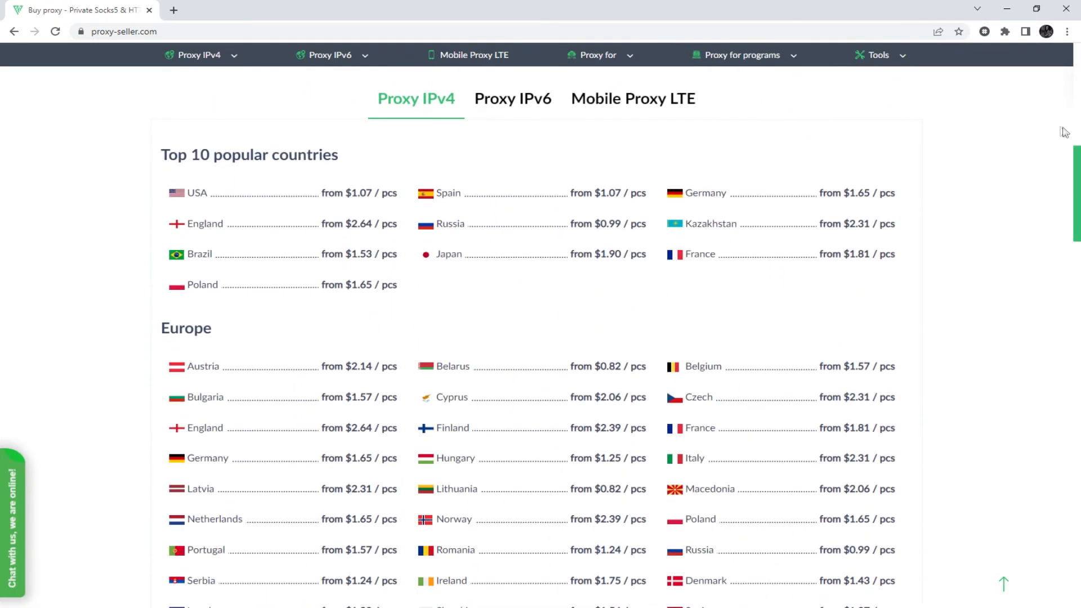
{"action": "mouse_move", "coordinate": [507, 99]}
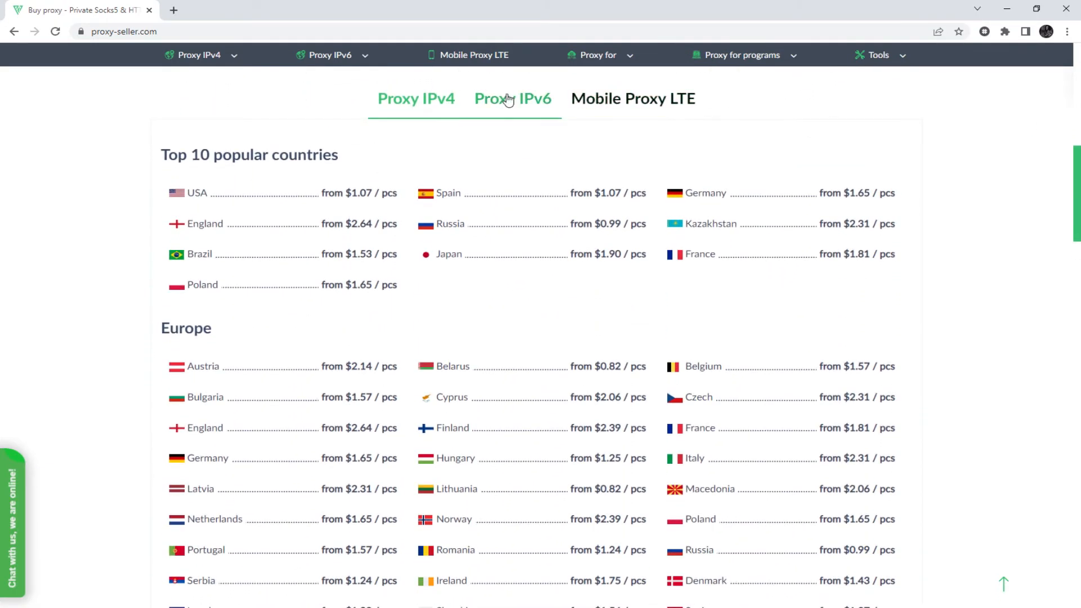
{"action": "left_click", "coordinate": [513, 99]}
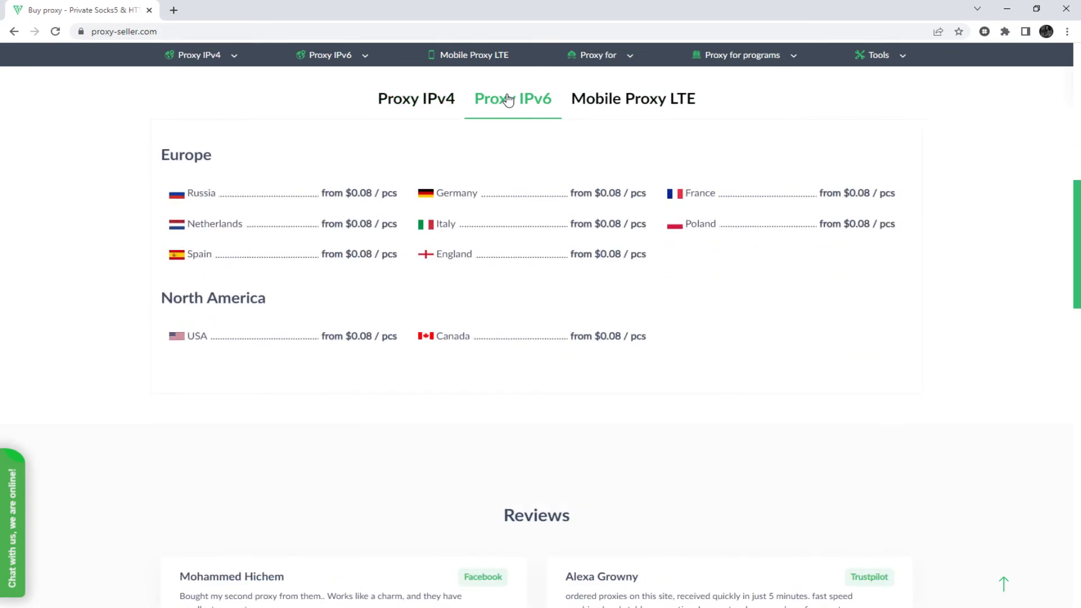
{"action": "mouse_move", "coordinate": [636, 101]}
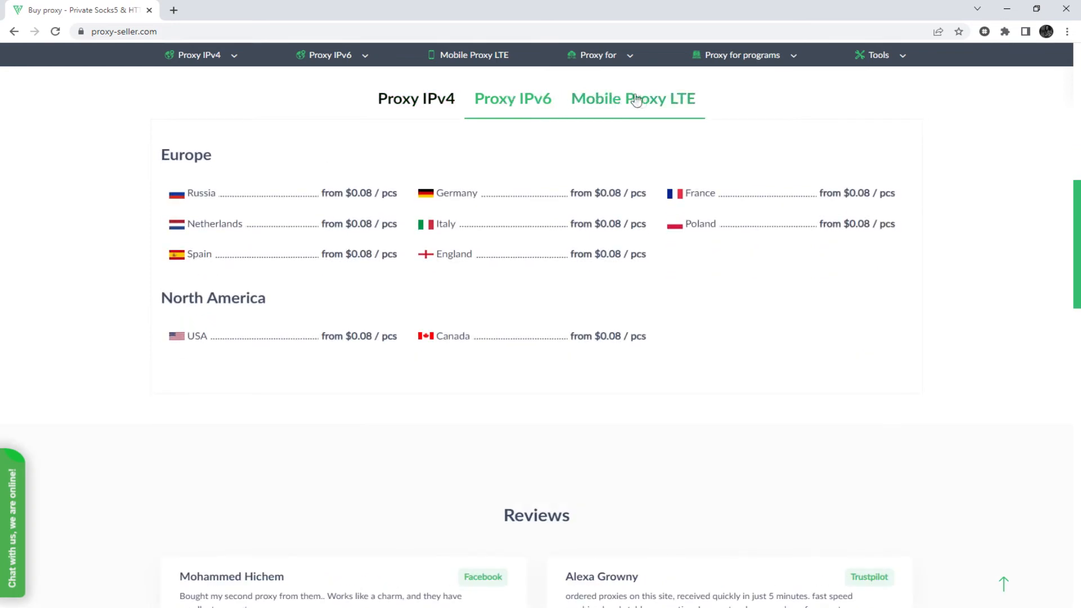
{"action": "left_click", "coordinate": [633, 99]}
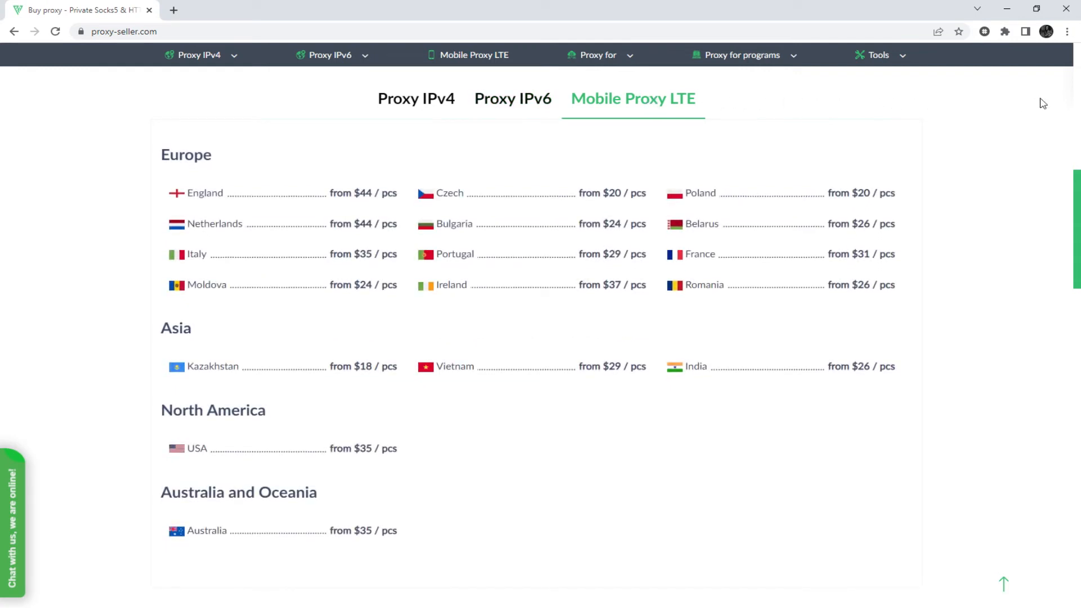
Continue down the proxy seller page to the customer reviews and affiliate program section
{"action": "scroll", "scroll_direction": "down", "scroll_amount": 3}
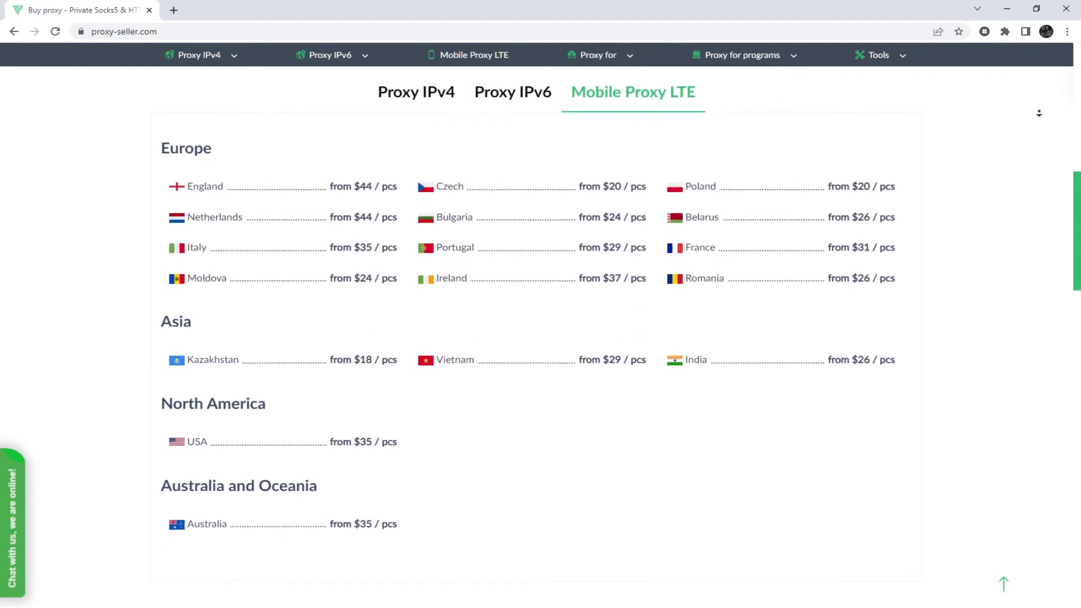
{"action": "scroll", "scroll_direction": "down", "scroll_amount": 3}
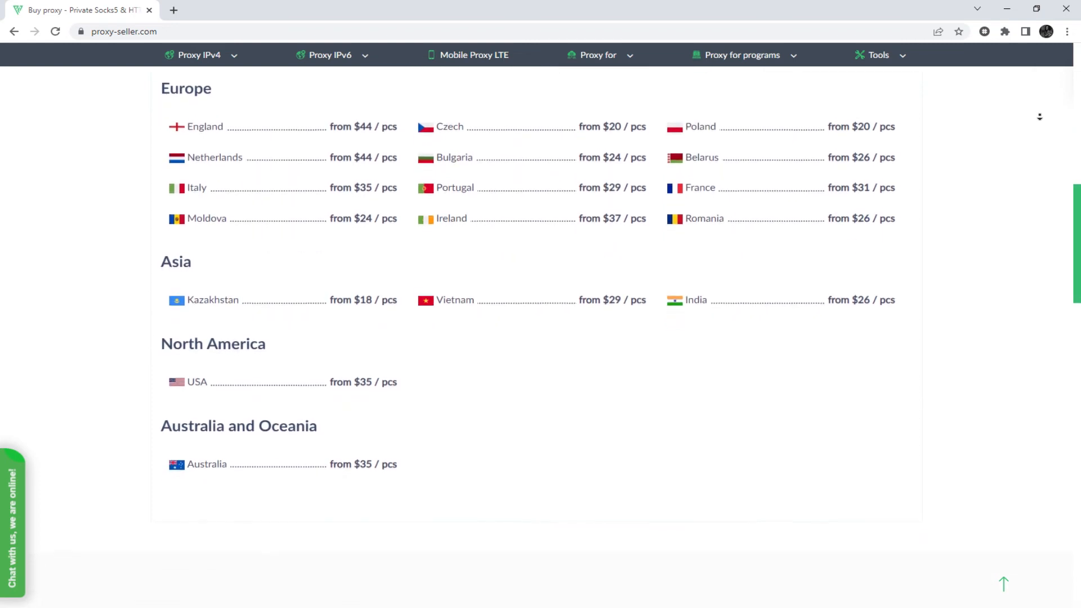
{"action": "scroll", "scroll_direction": "down", "scroll_amount": 3}
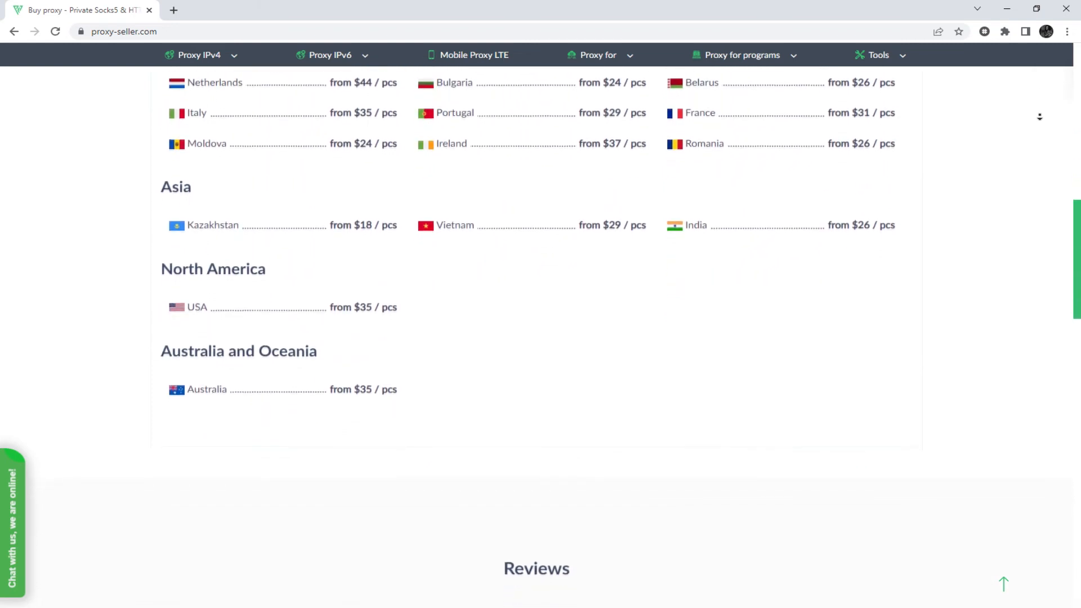
{"action": "scroll", "scroll_direction": "down", "scroll_amount": 3}
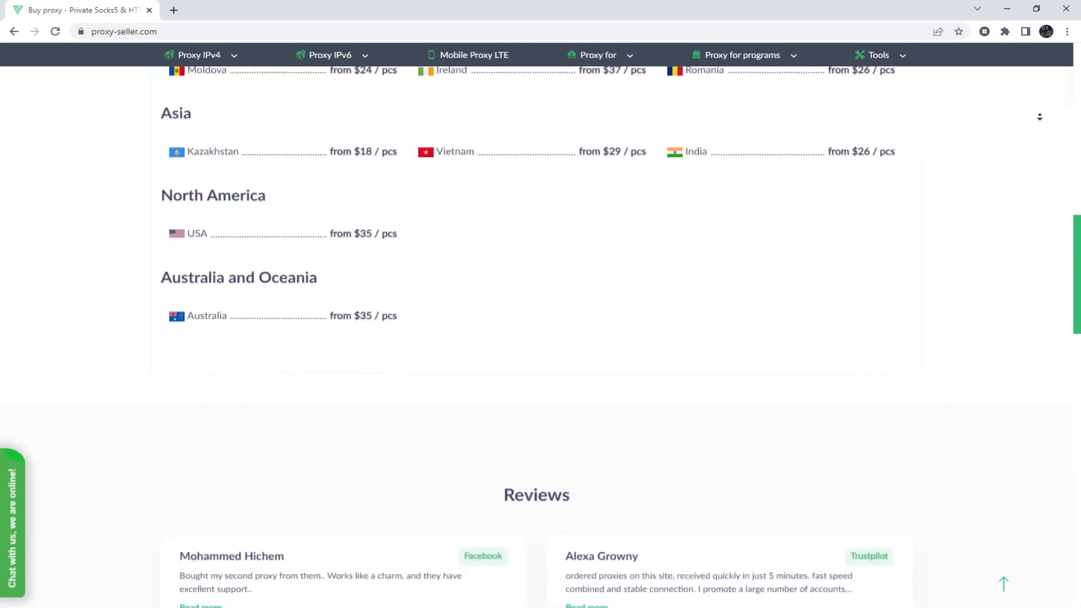
{"action": "scroll", "scroll_direction": "down", "scroll_amount": 3}
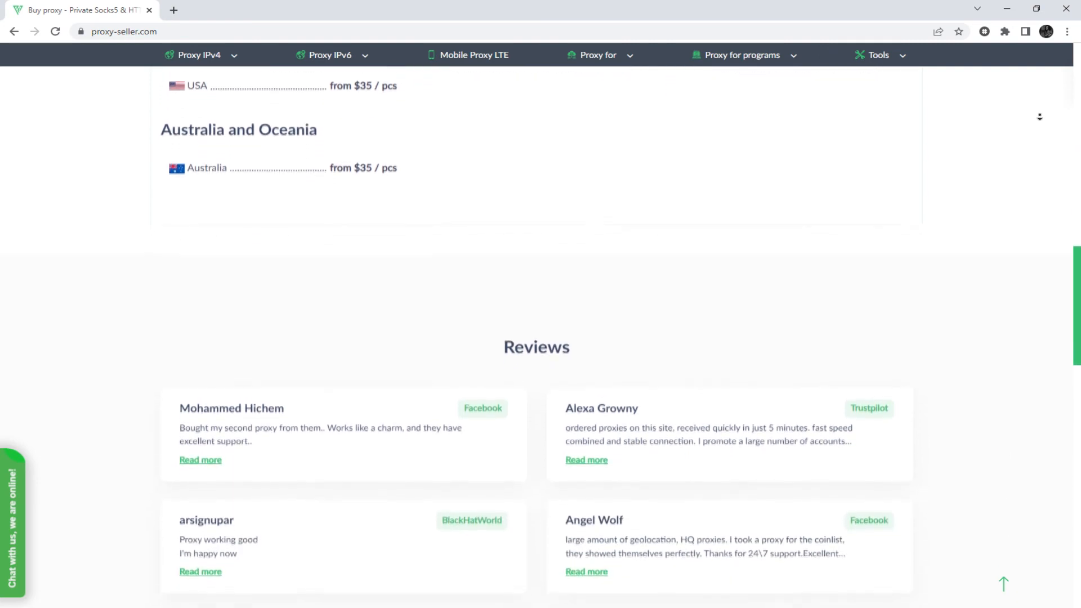
{"action": "scroll", "scroll_direction": "down", "scroll_amount": 3}
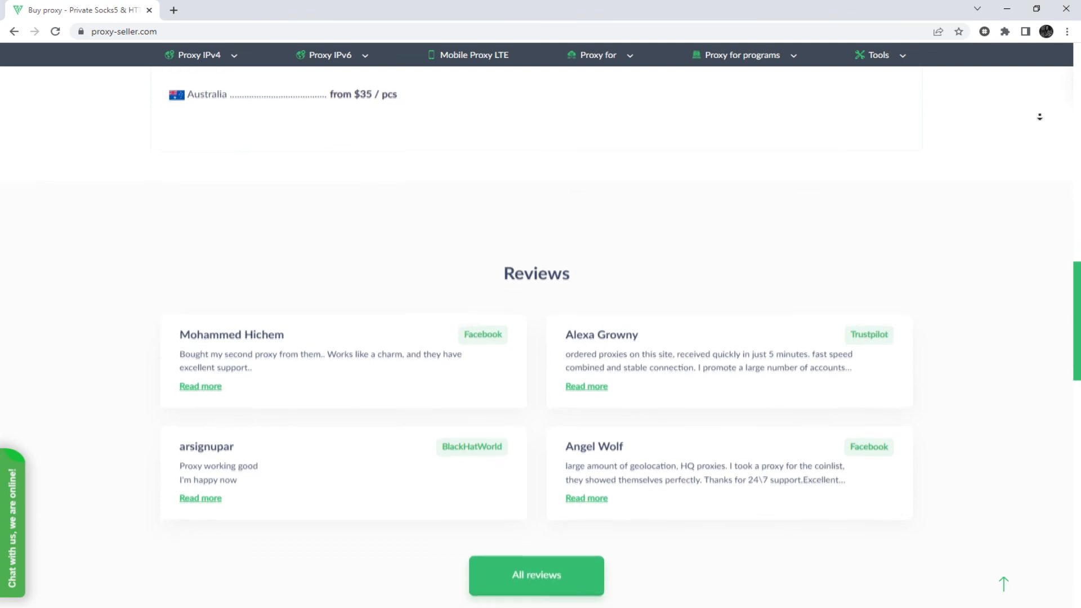
{"action": "scroll", "scroll_direction": "down", "scroll_amount": 3}
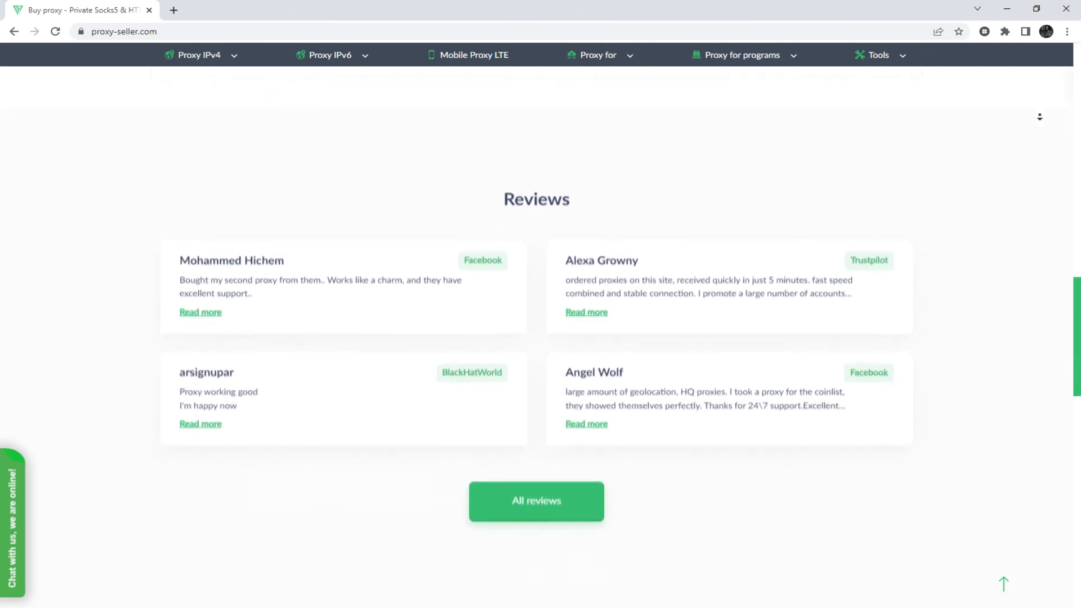
{"action": "scroll", "scroll_direction": "down", "scroll_amount": 3}
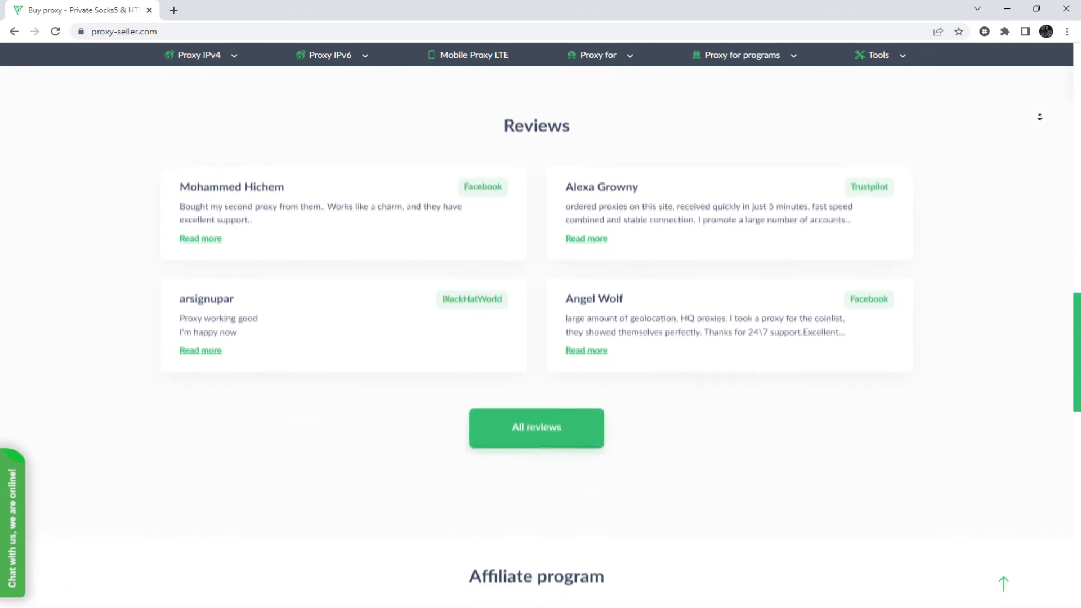
{"action": "scroll", "scroll_direction": "down", "scroll_amount": 3}
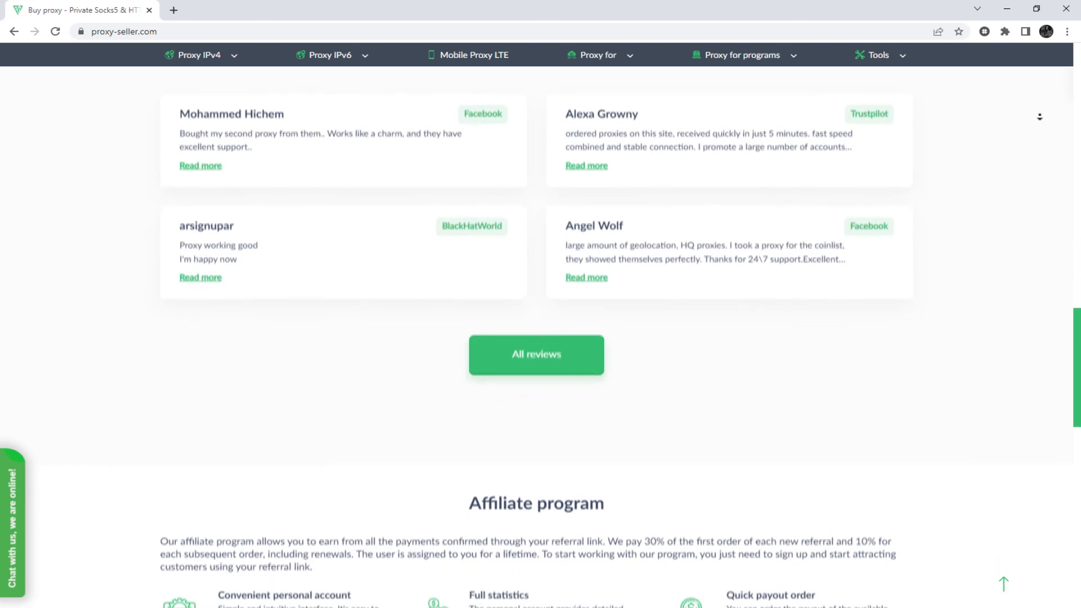